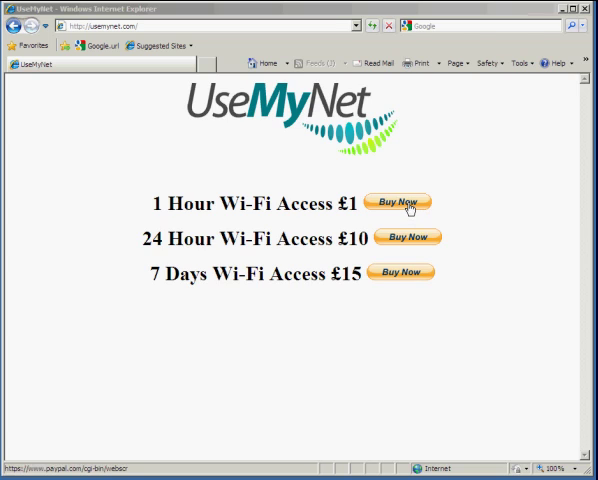
{"action": "mouse_move", "coordinate": [408, 202]}
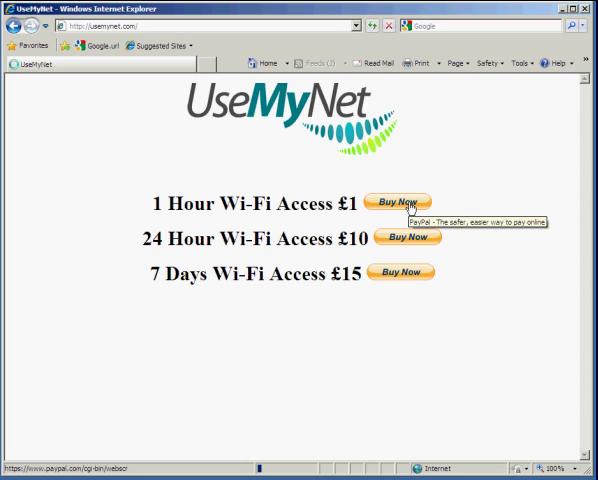
- Choose the 1 Hour Wi-Fi Access for £1 option via Buy Now
{"action": "left_click", "coordinate": [410, 200]}
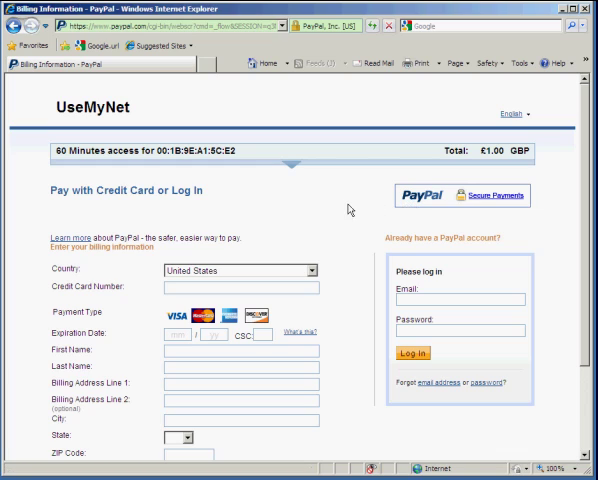
{"action": "mouse_move", "coordinate": [344, 204]}
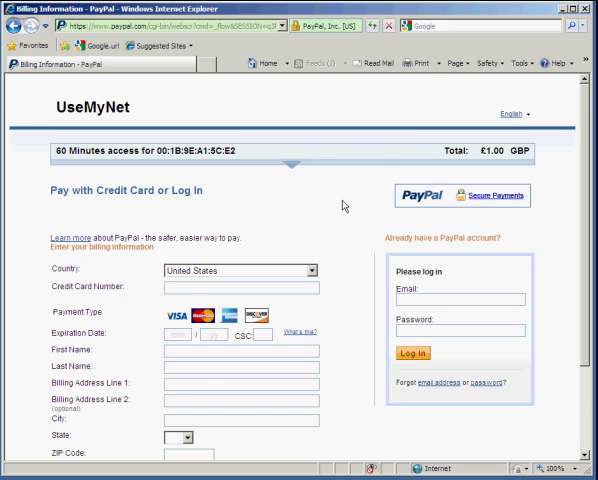
- Log in to PayPal with the account email and password to pay £1.00
{"action": "scroll", "scroll_direction": "down", "scroll_amount": 3}
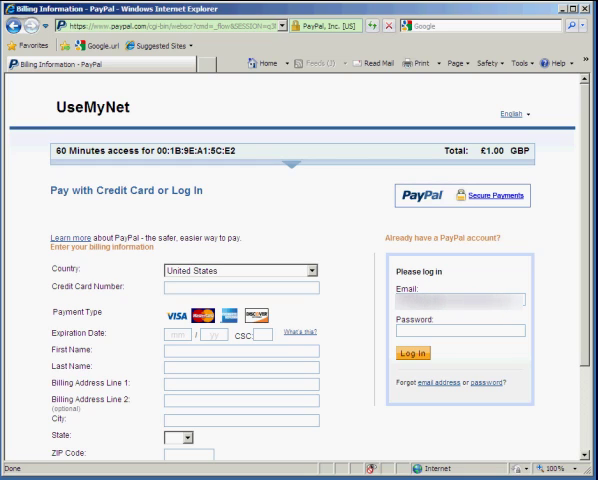
{"action": "type", "text": "••••"}
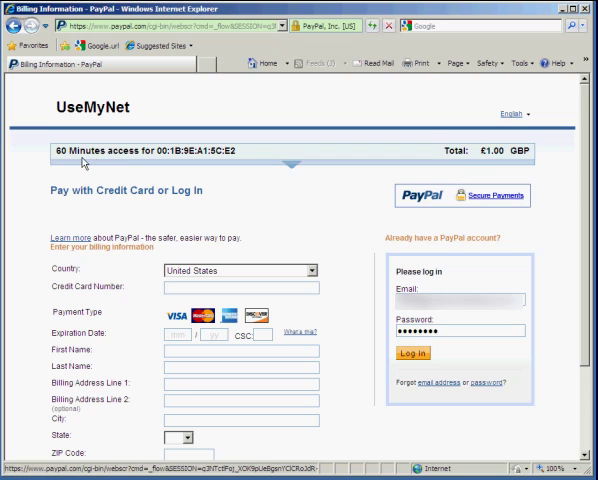
{"action": "left_click", "coordinate": [404, 360]}
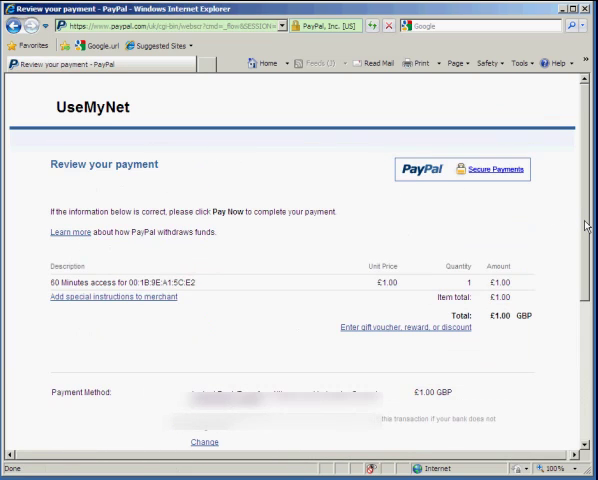
- Confirm the £1.00 payment for 60 minutes of access with Pay Now
{"action": "scroll", "scroll_direction": "down", "scroll_amount": 3}
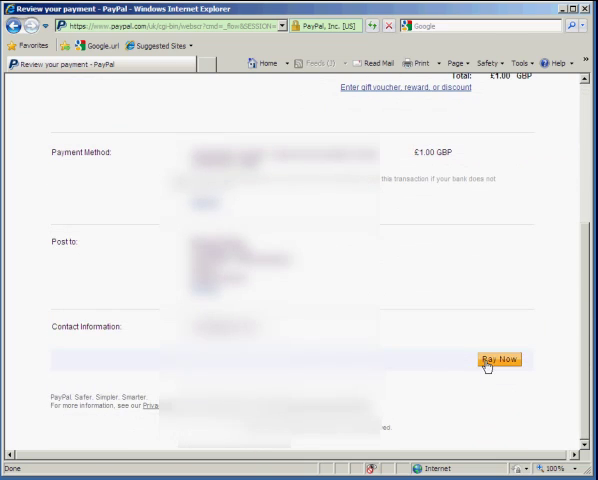
{"action": "left_click", "coordinate": [500, 360]}
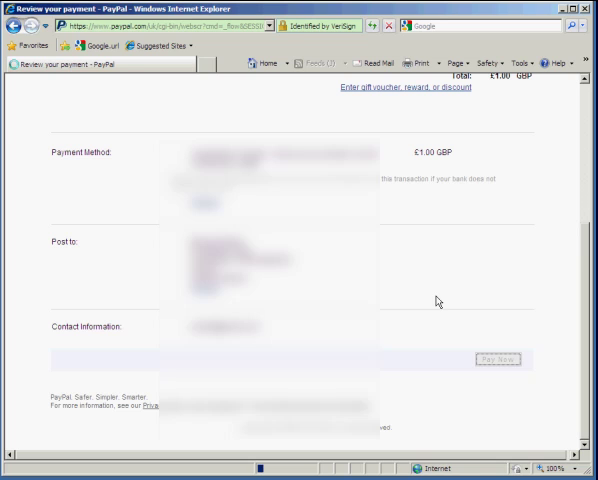
{"action": "left_click", "coordinate": [500, 360]}
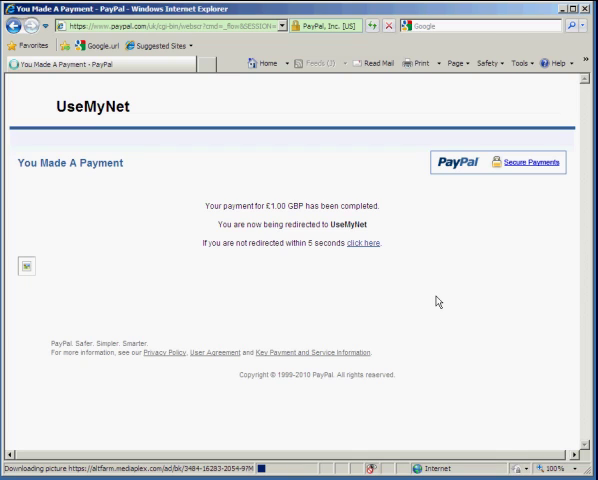
{"action": "mouse_move", "coordinate": [244, 220]}
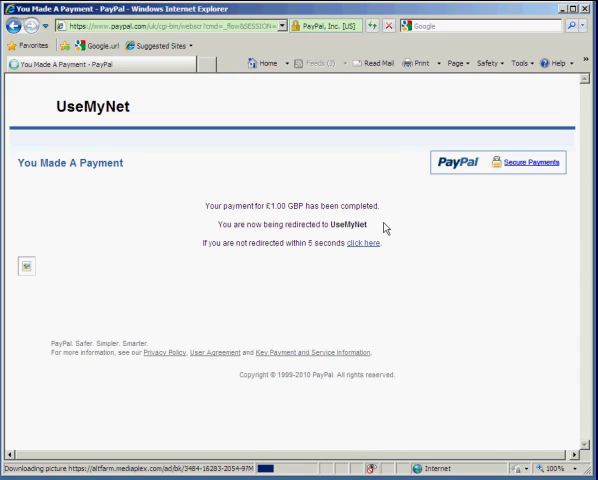
- Return to UseMyNet via the 'click here' link instead of waiting for the redirect
{"action": "left_click", "coordinate": [358, 244]}
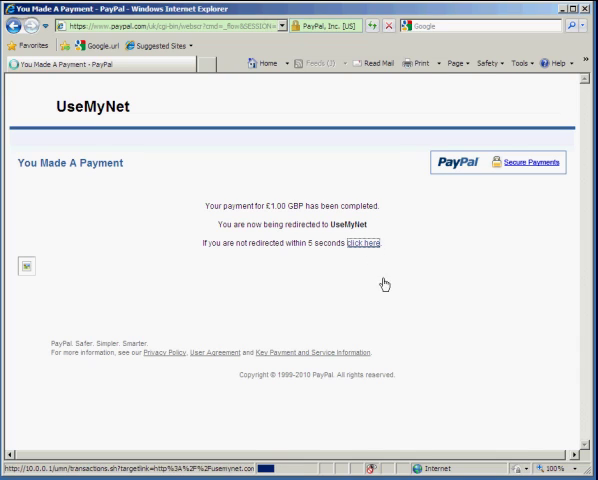
{"action": "left_click", "coordinate": [352, 244]}
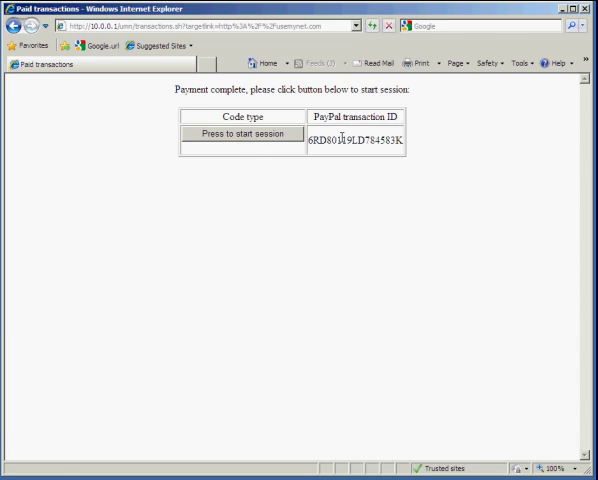
- Start the paid 60-minute, 10 MB internet session from the Paid transactions page
{"action": "left_click", "coordinate": [240, 134]}
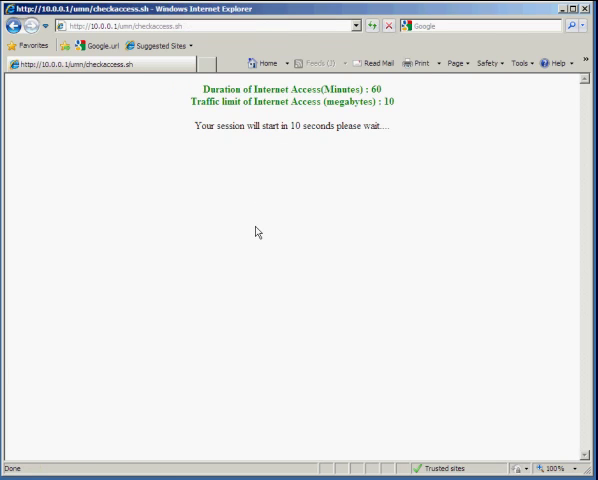